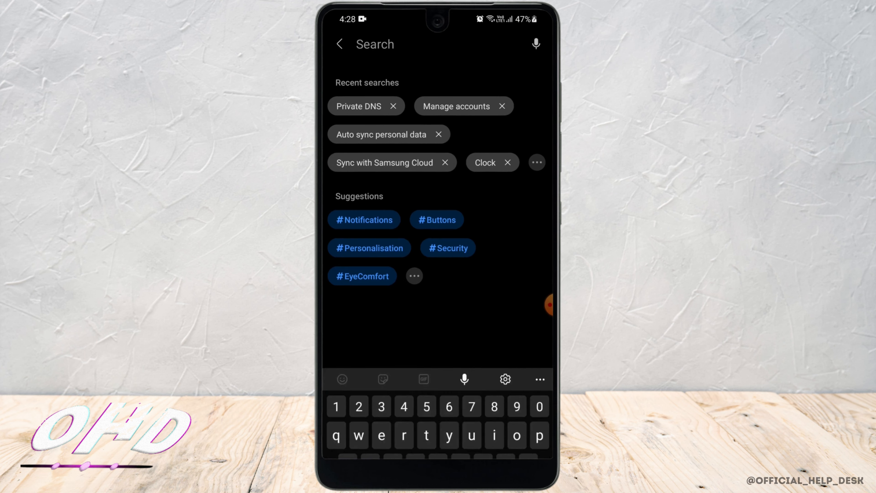
# Set Private DNS to provider hostname mode with dns.adguard.com entered
pyautogui.write('DNS')
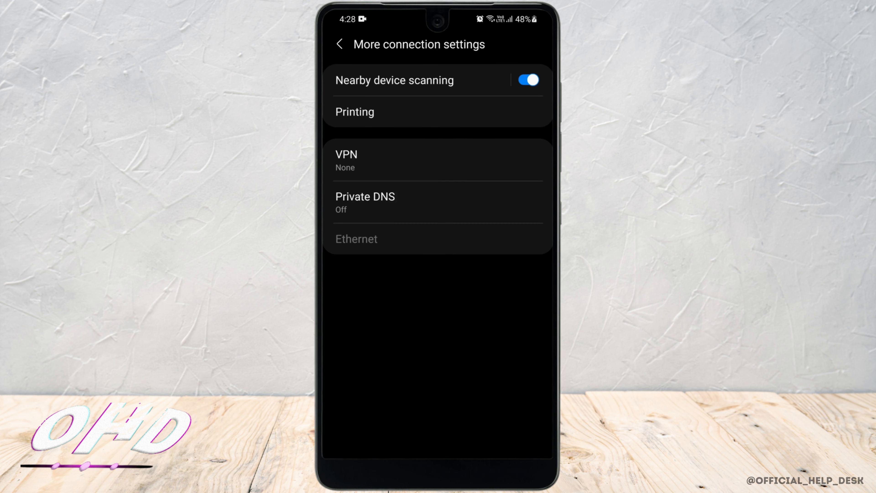
pyautogui.click(365, 202)
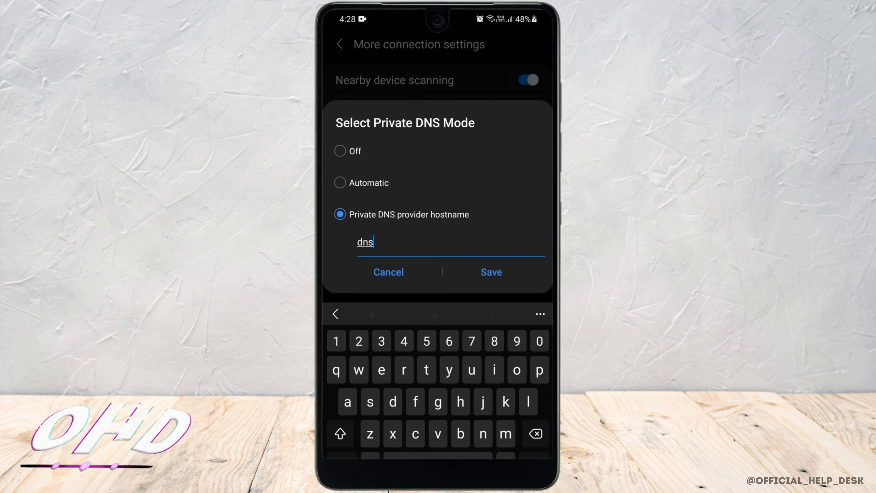
pyautogui.write('.sd')
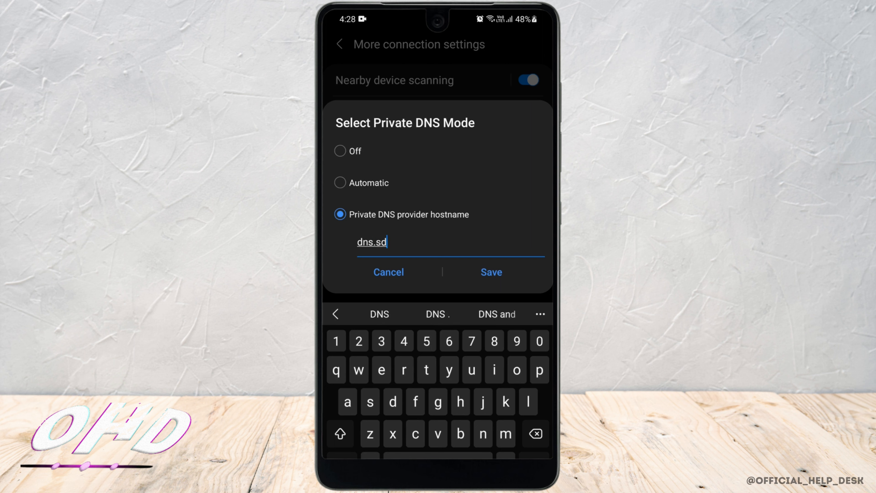
pyautogui.write('dns.adguard.com')
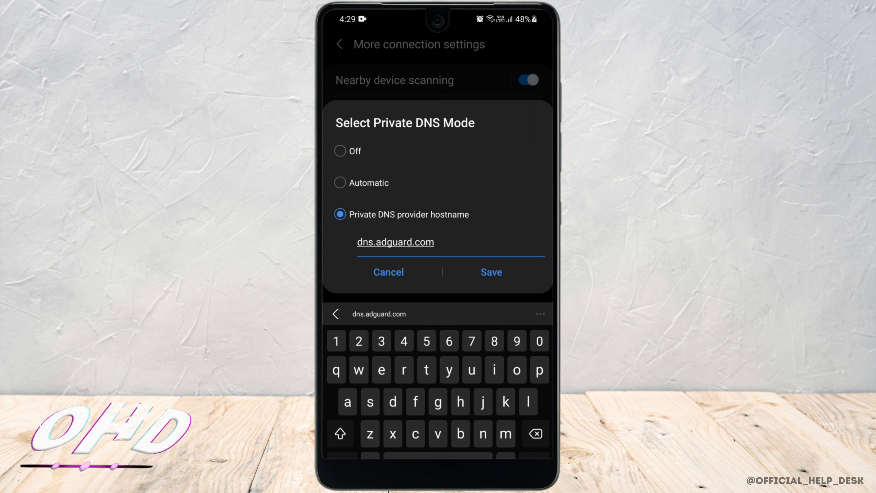